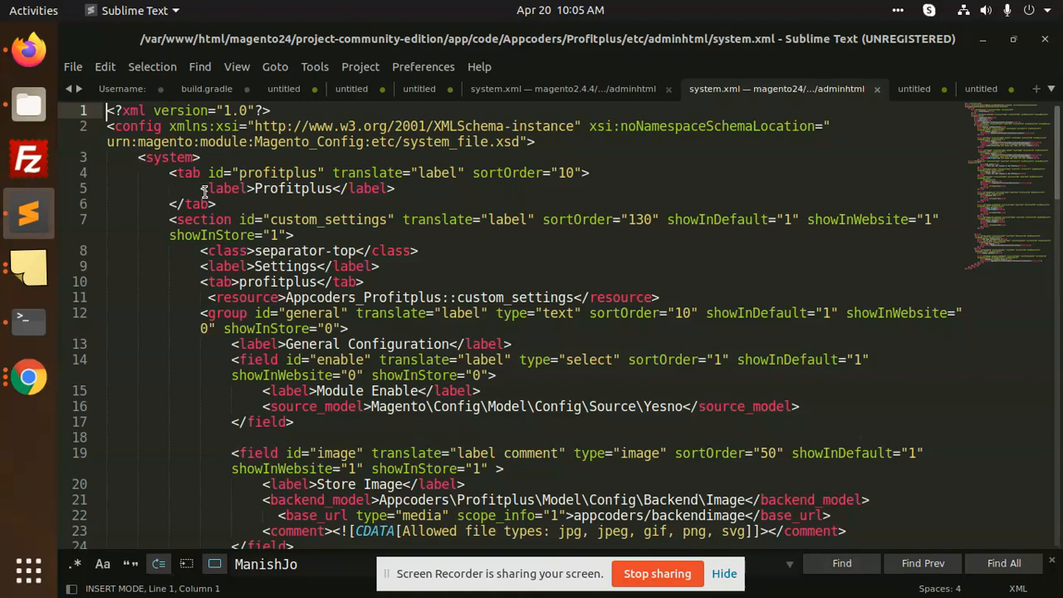
# Grant recursive 0777 permissions on var, generated, pub/static and pub/media in Terminal
pyautogui.click(28, 322)
pyautogui.write('sud')
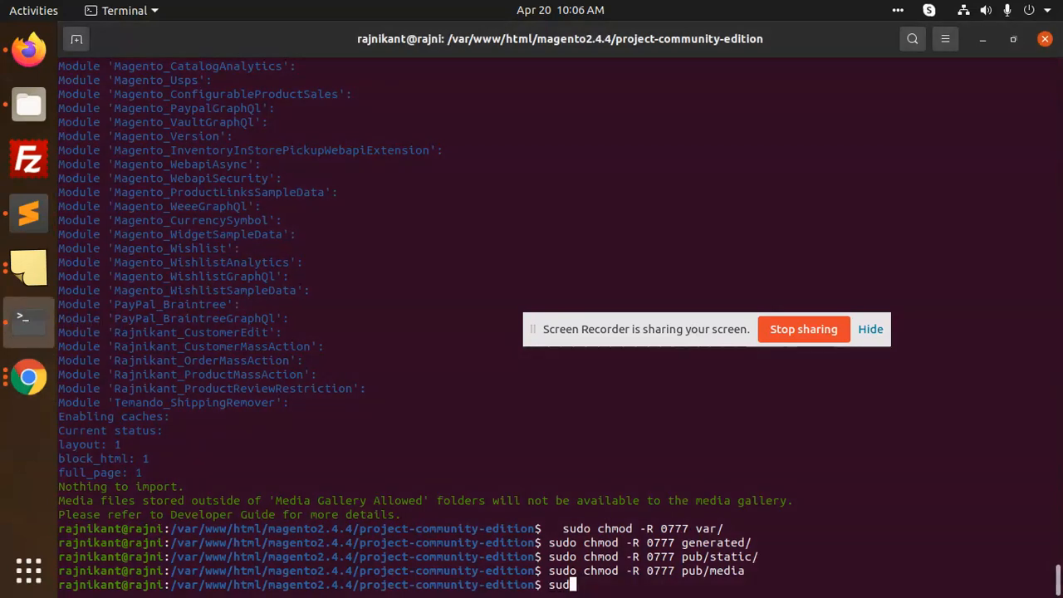